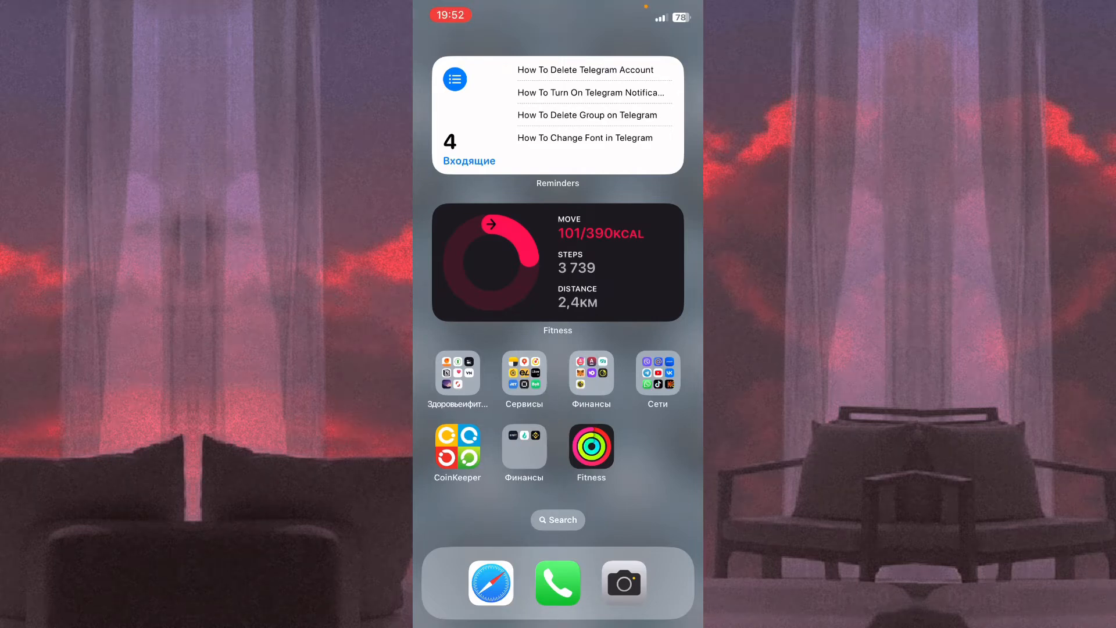
- Swipe left through the home screen pages to reach the colourful W app
scroll("left", 3)
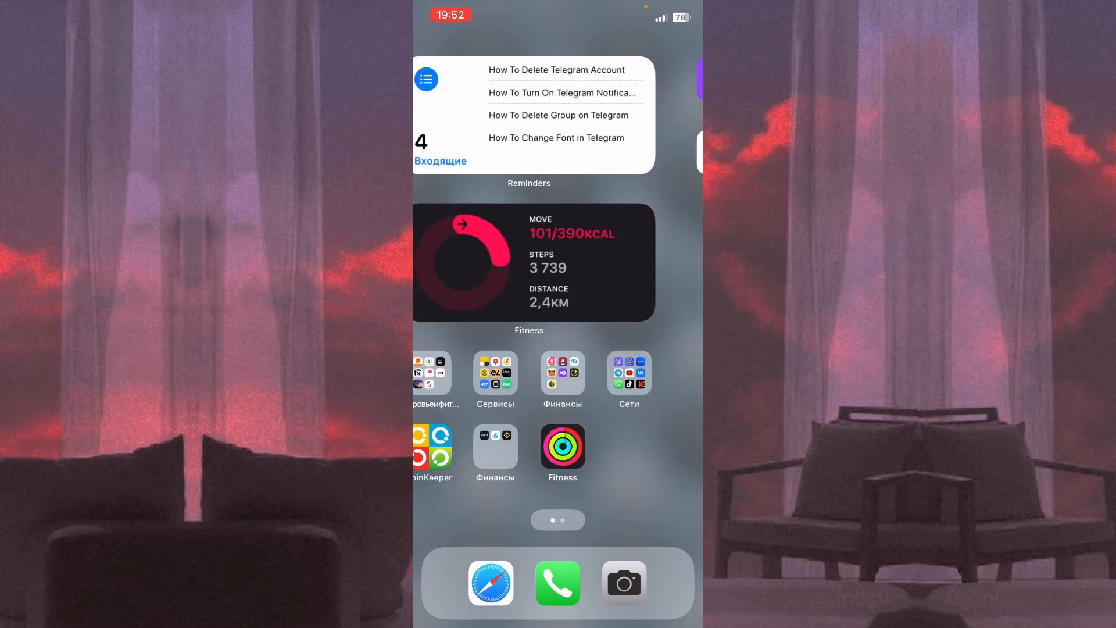
scroll("left", 3)
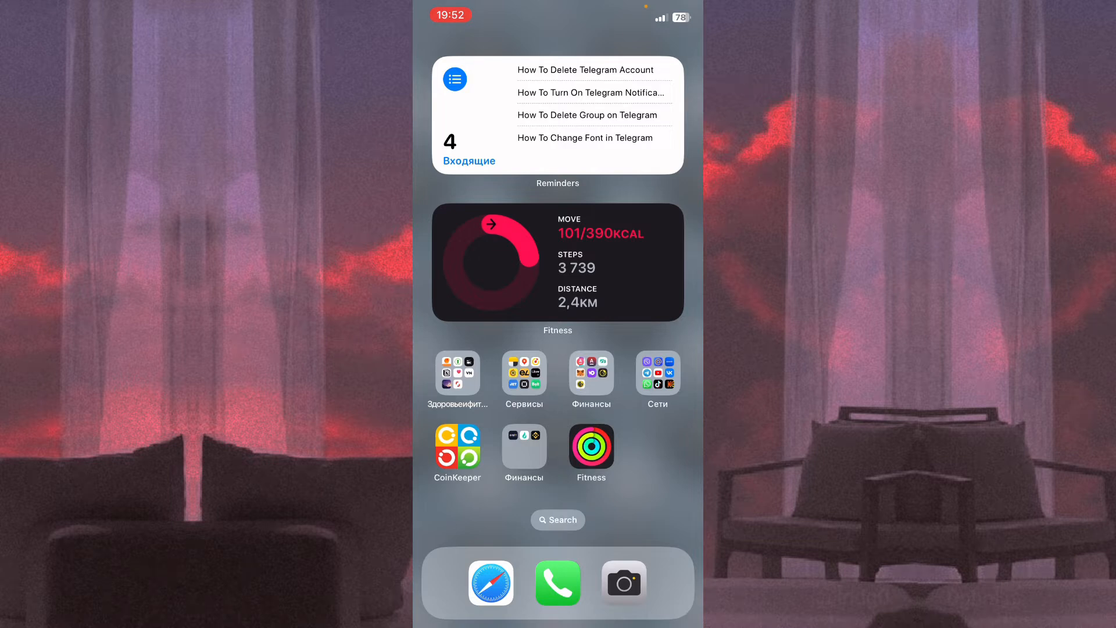
scroll("left", 3)
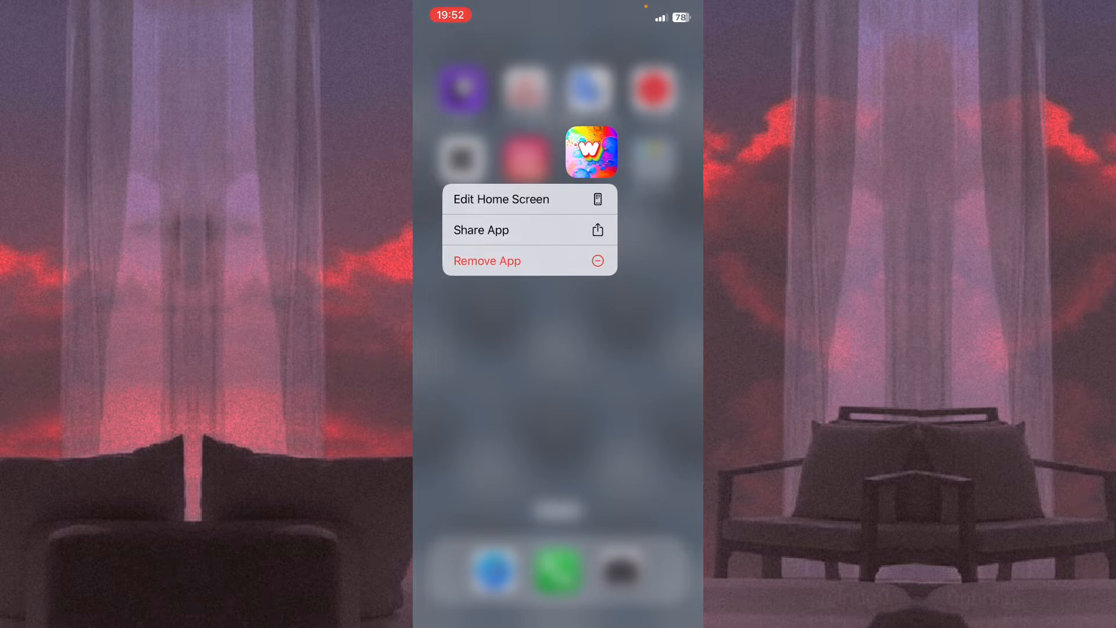
- Choose Edit Home Screen from the W app's menu so icons become movable
left_click(501, 198)
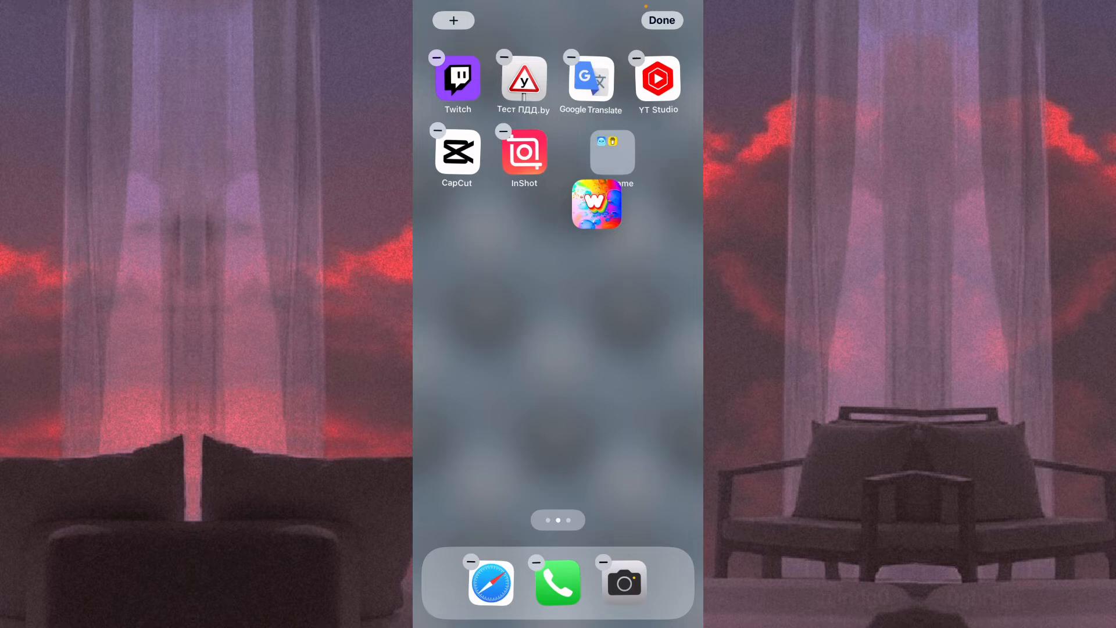
- Drop the W app into the dock beside Camera, end editing, then swipe between pages
left_click_drag(596, 204, 640, 494)
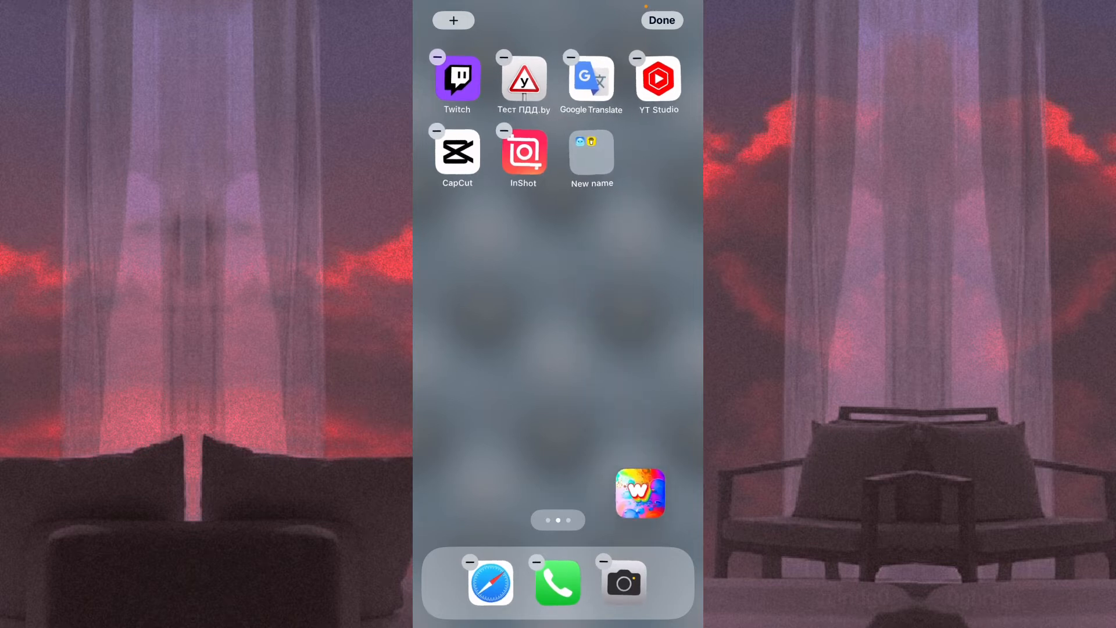
left_click_drag(639, 492, 643, 584)
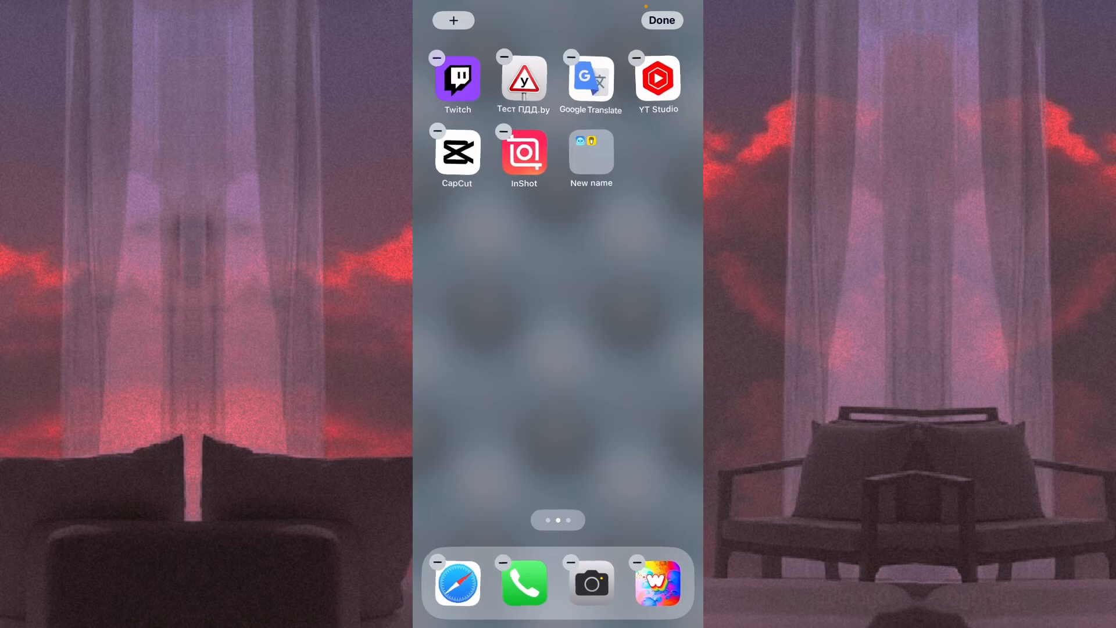
left_click(662, 20)
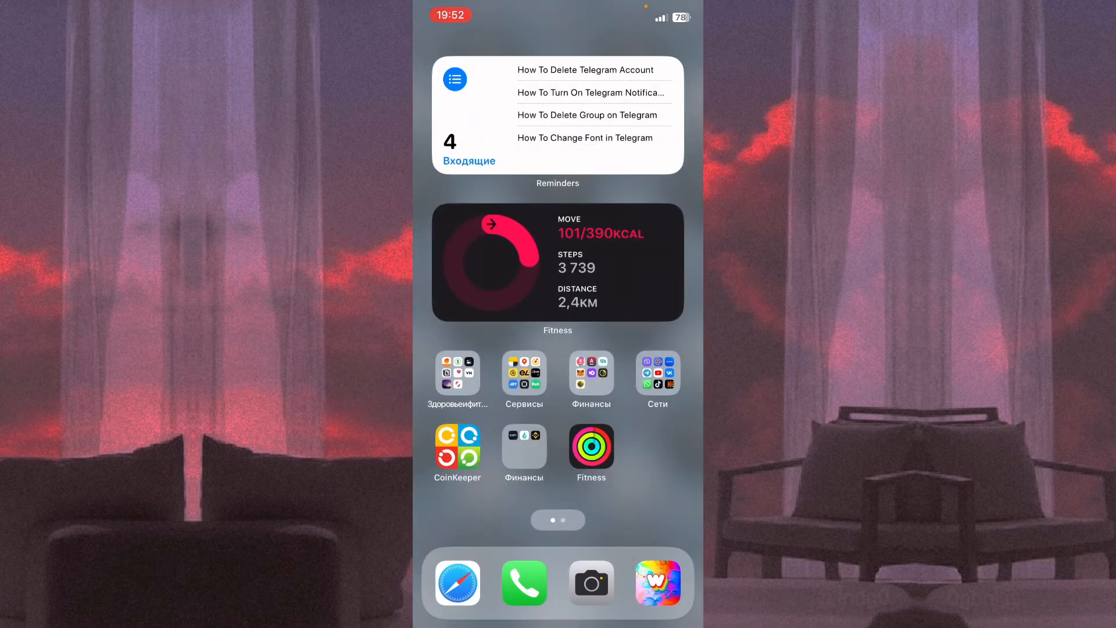
scroll("left", 3)
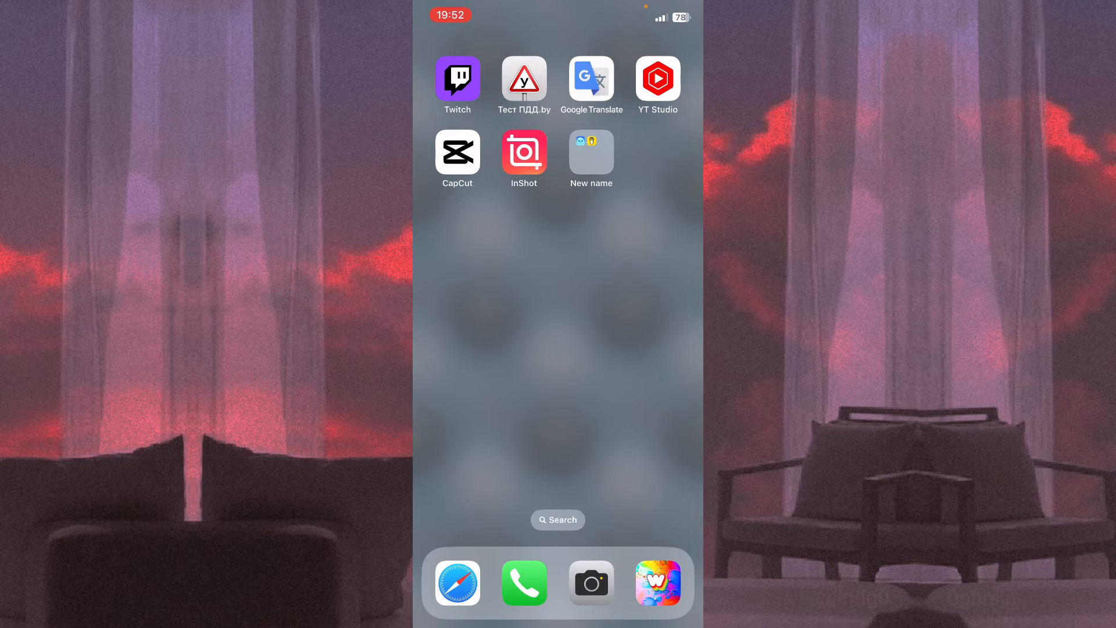
scroll("left", 3)
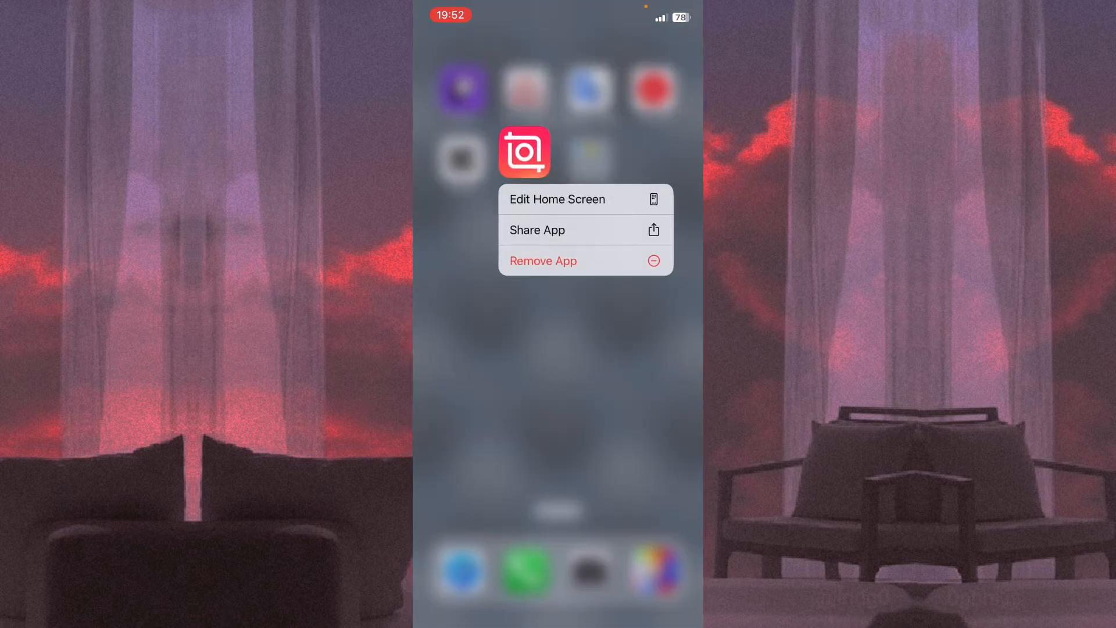
left_click(557, 198)
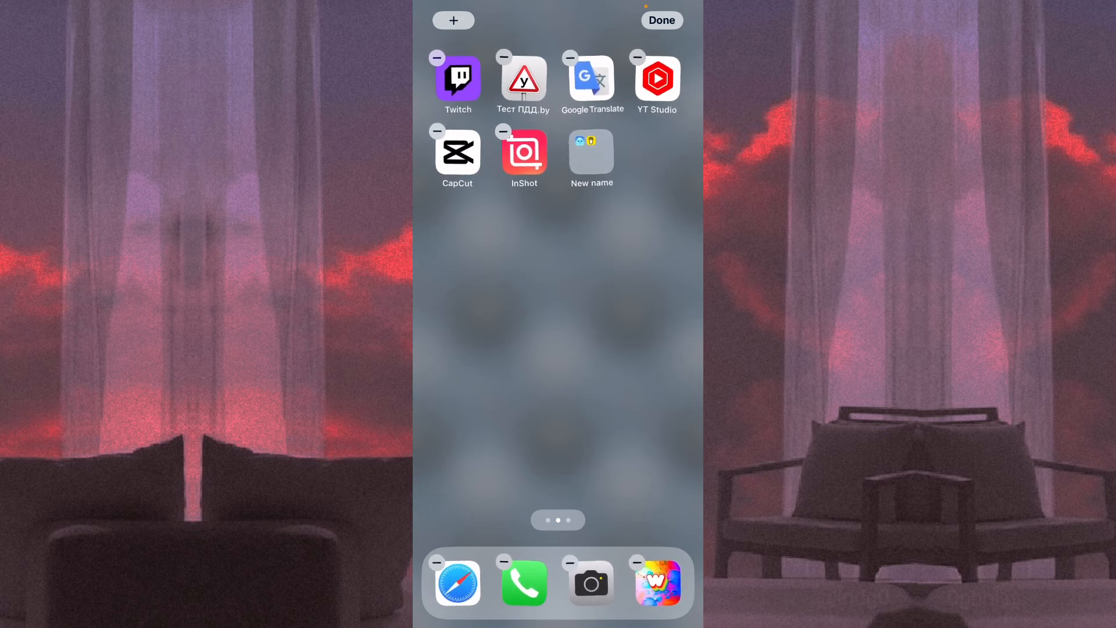
left_click(662, 21)
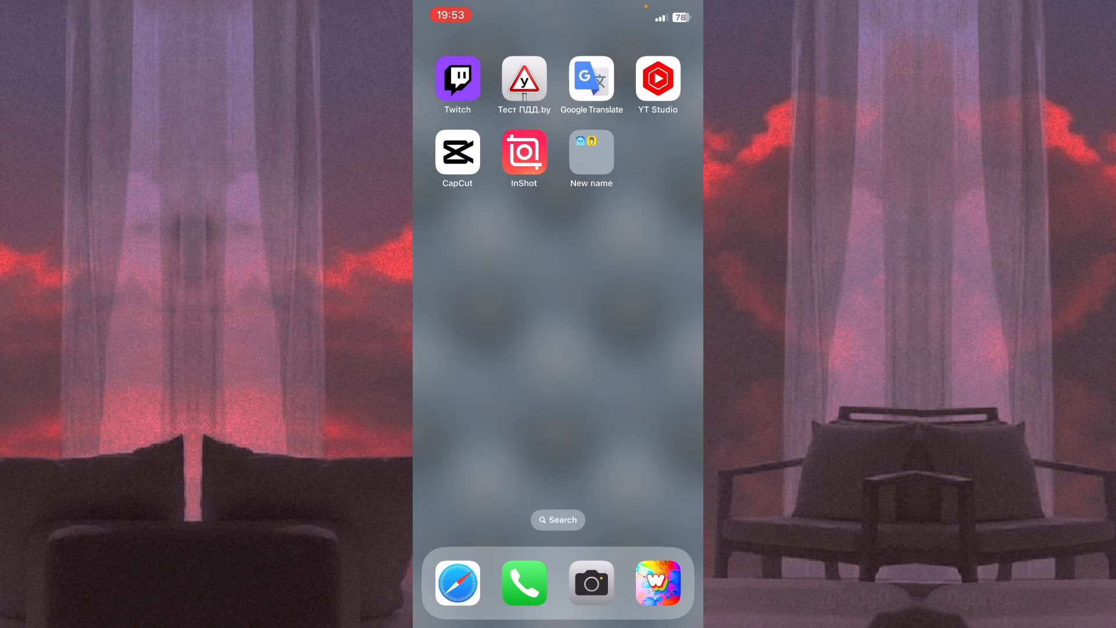